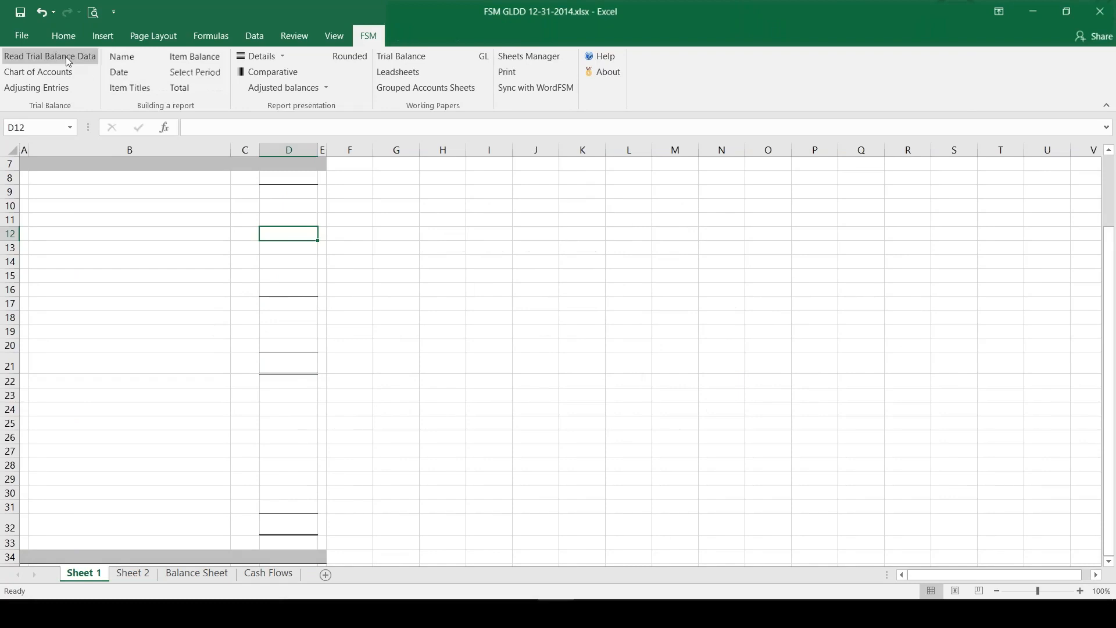
# Bring up the Read TB Data Options dialog from the FSM ribbon.
pyautogui.click(49, 56)
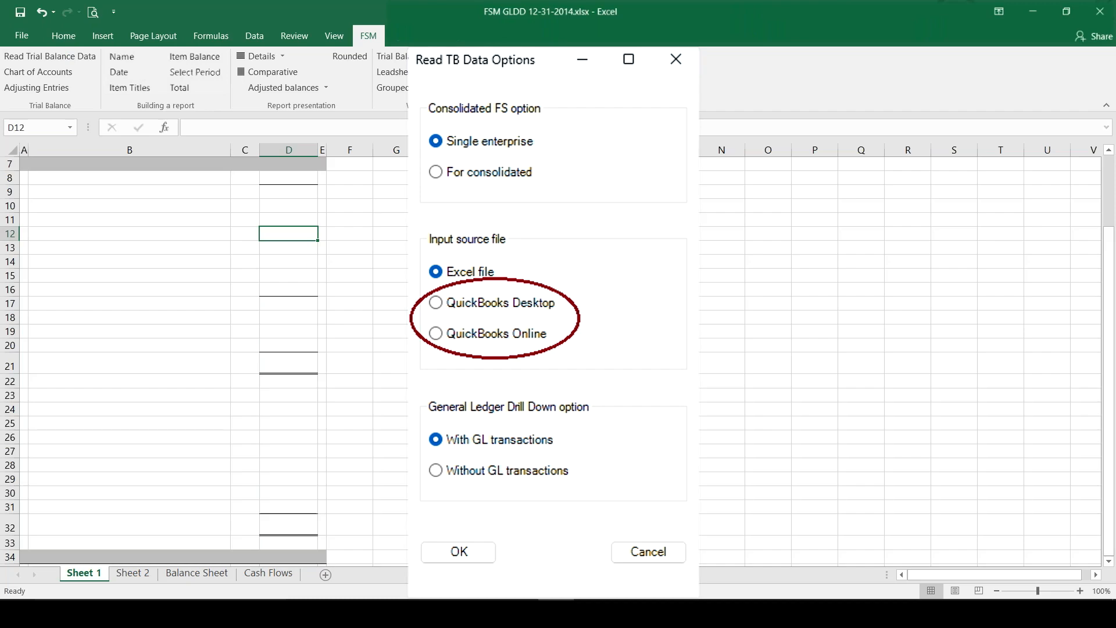
# Accept the options and import TB2015.xlsx for GLDD as of 12/31/2015, columns A–D.
pyautogui.click(458, 551)
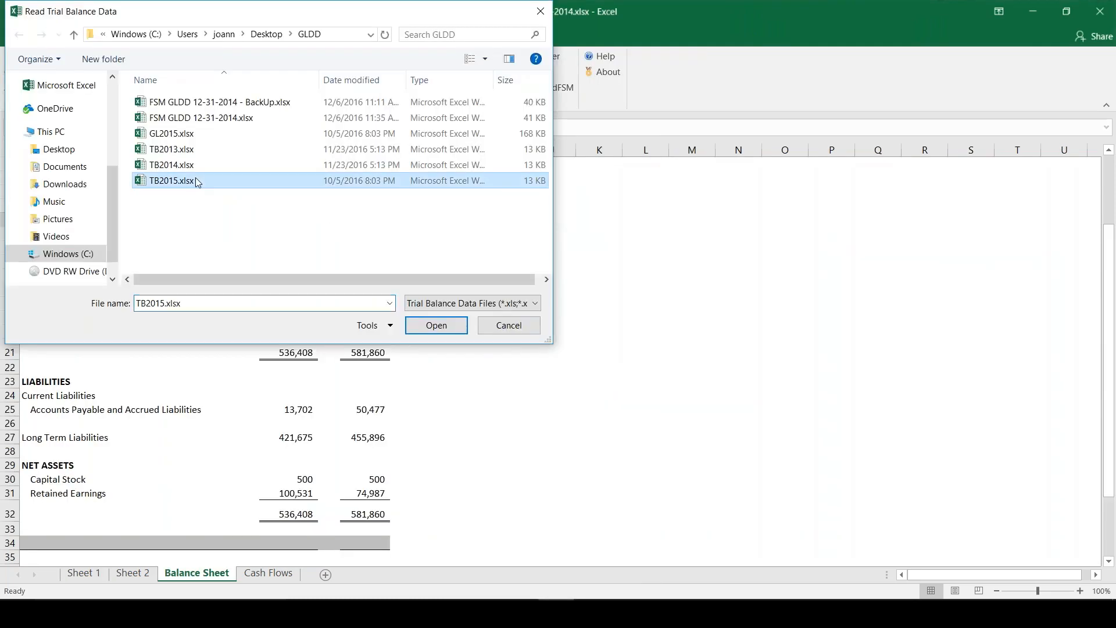
pyautogui.click(436, 325)
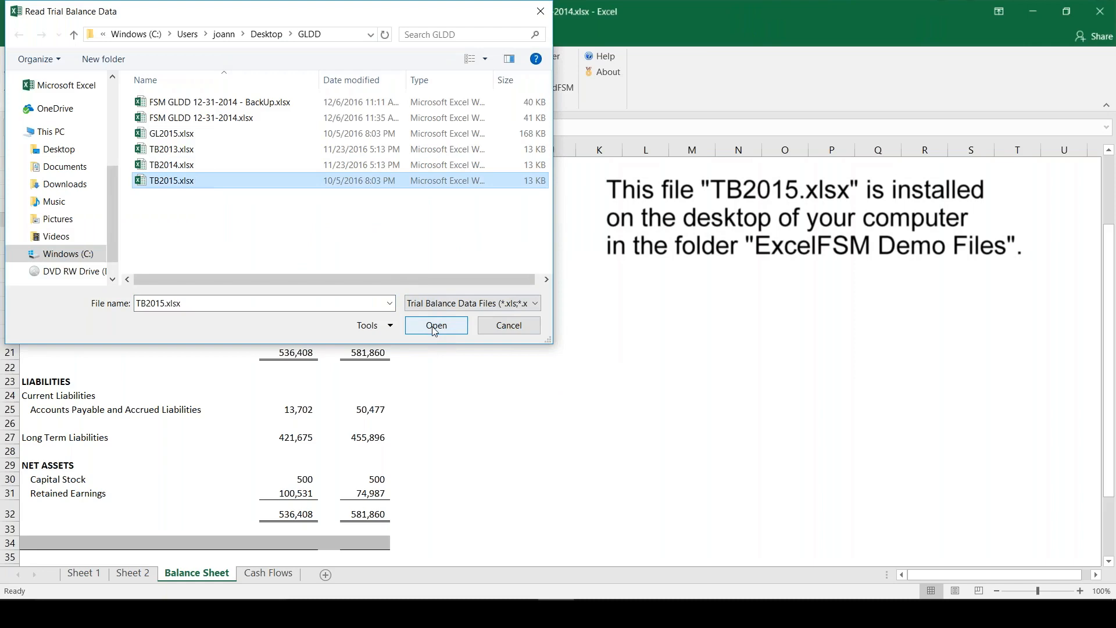
pyautogui.tripleClick(264, 303)
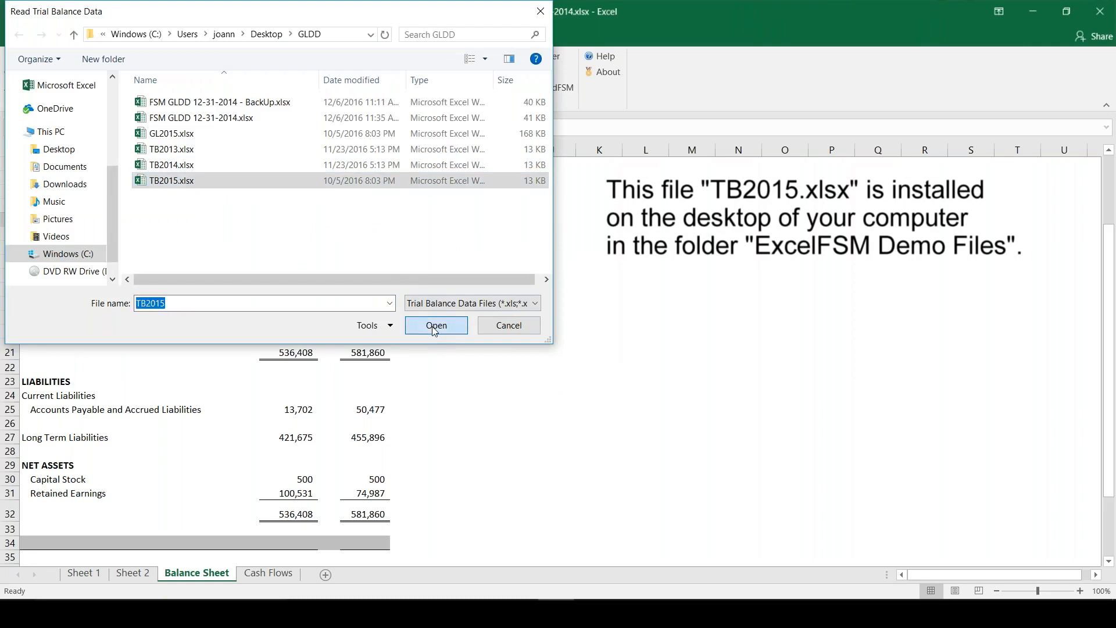
pyautogui.click(436, 326)
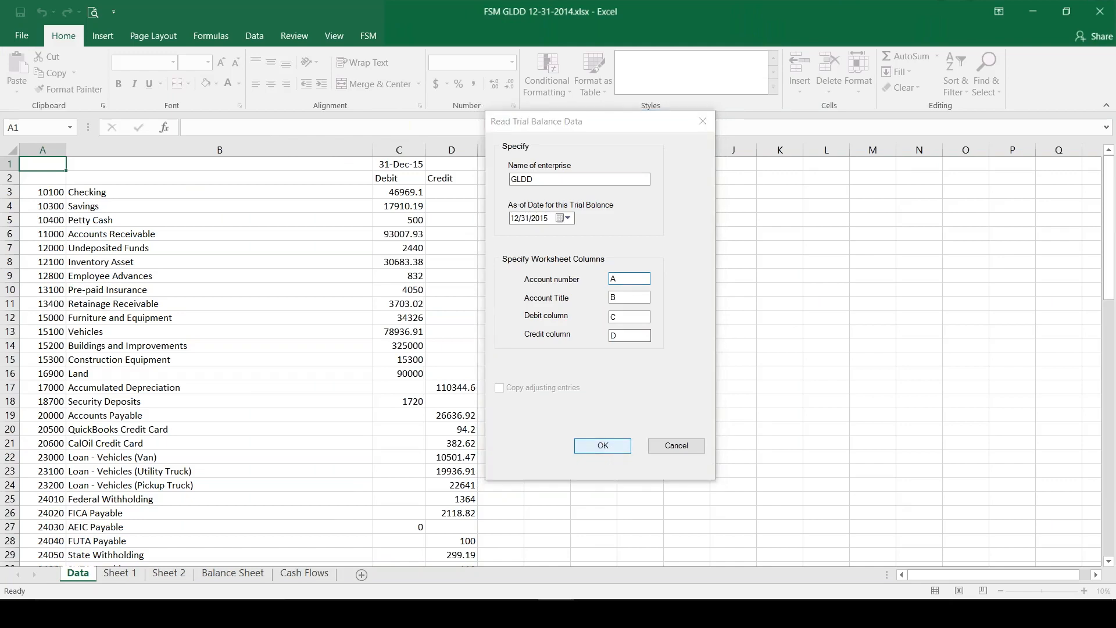
pyautogui.click(601, 445)
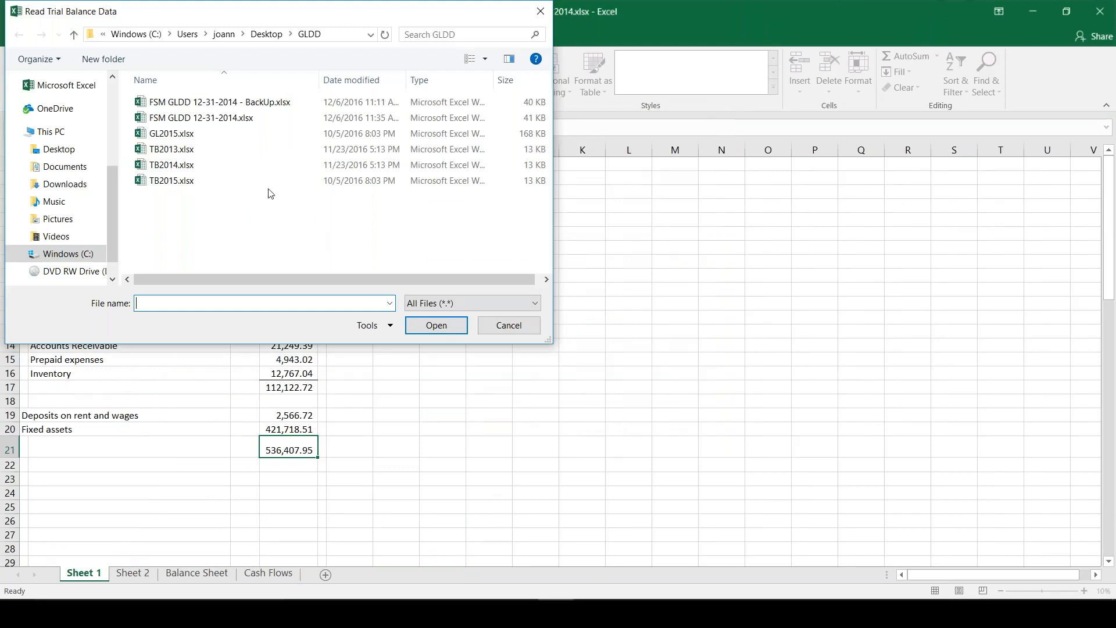
# Select and load GL2015.xlsx as the general ledger source file.
pyautogui.click(171, 133)
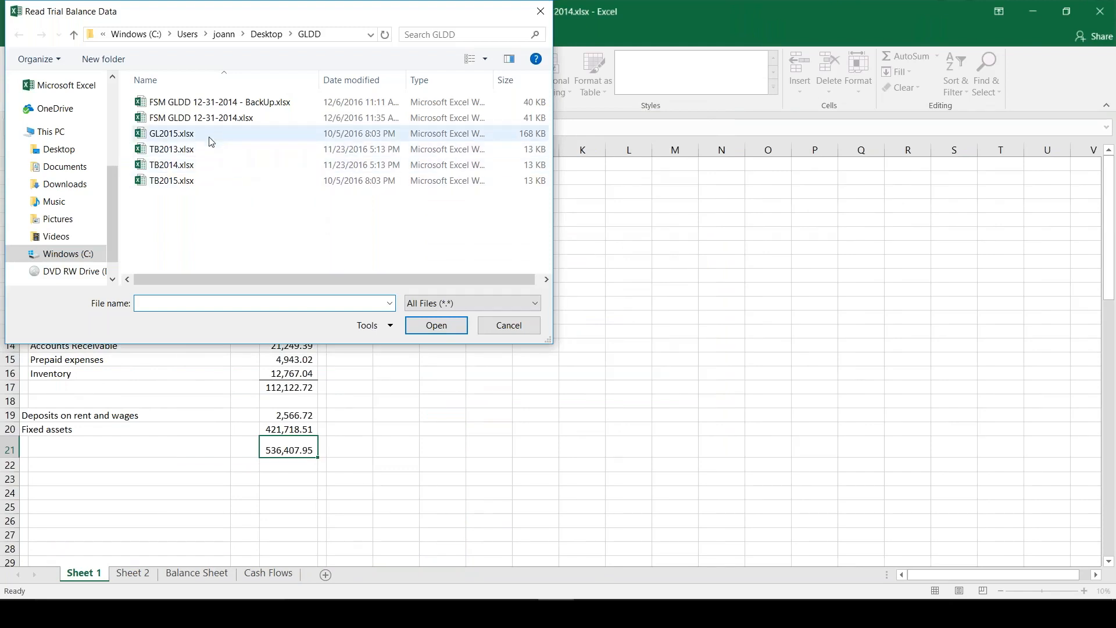
pyautogui.click(171, 133)
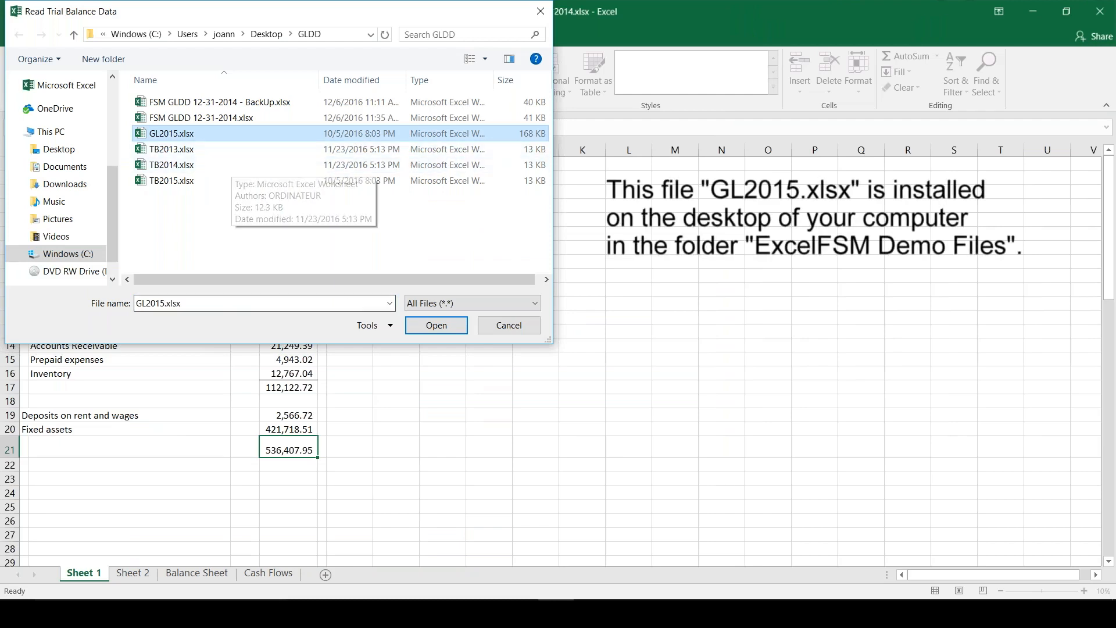
pyautogui.click(436, 325)
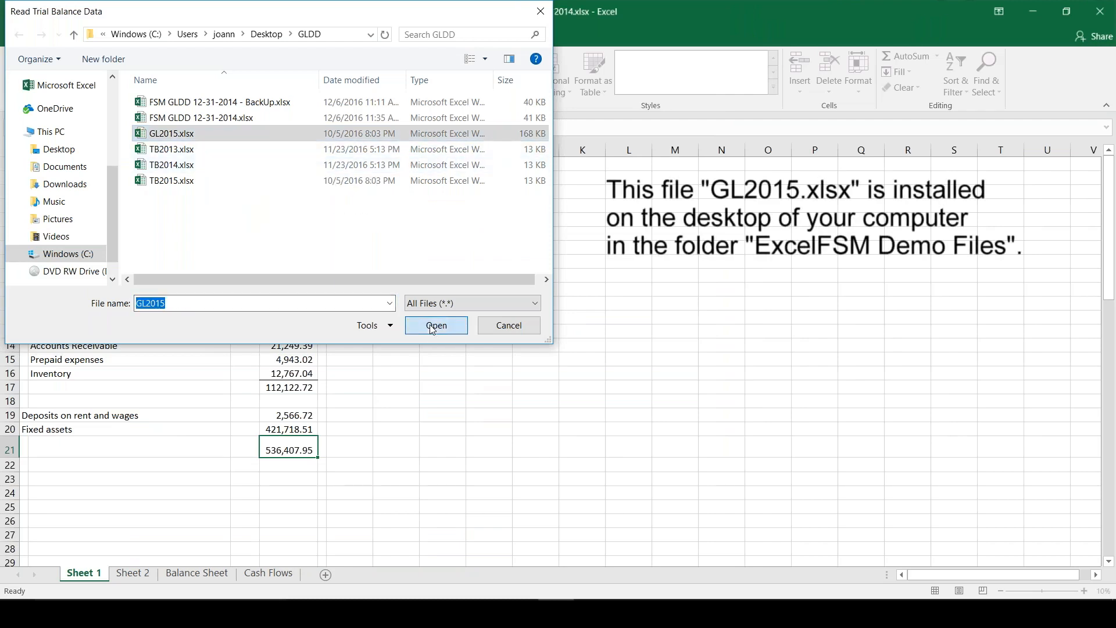
pyautogui.click(436, 325)
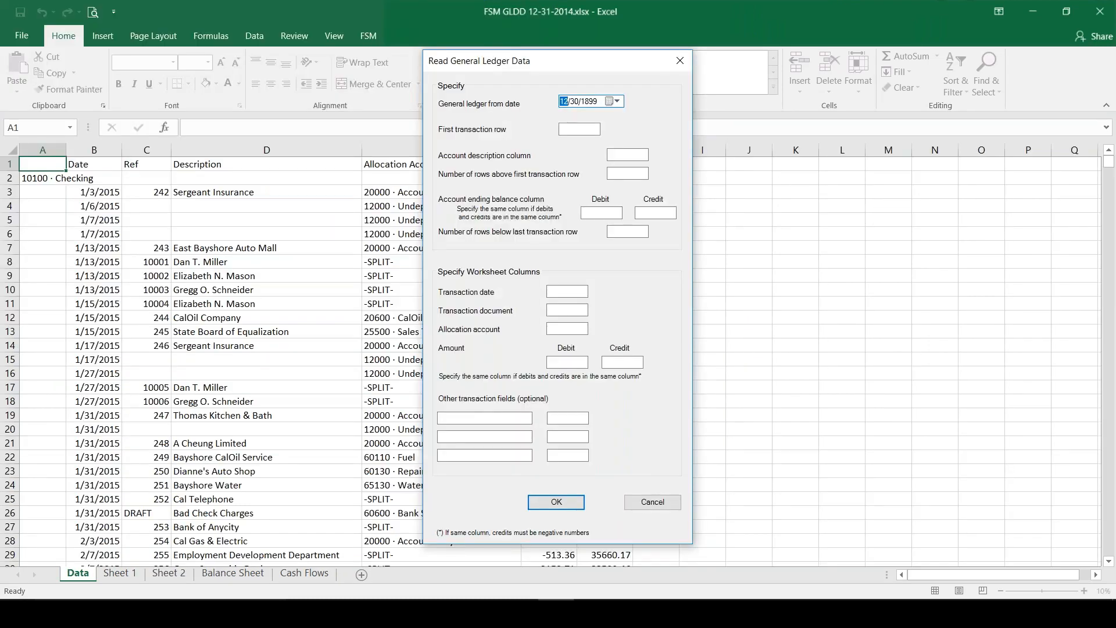
pyautogui.moveTo(530, 62)
pyautogui.write('1/ 1/2015')
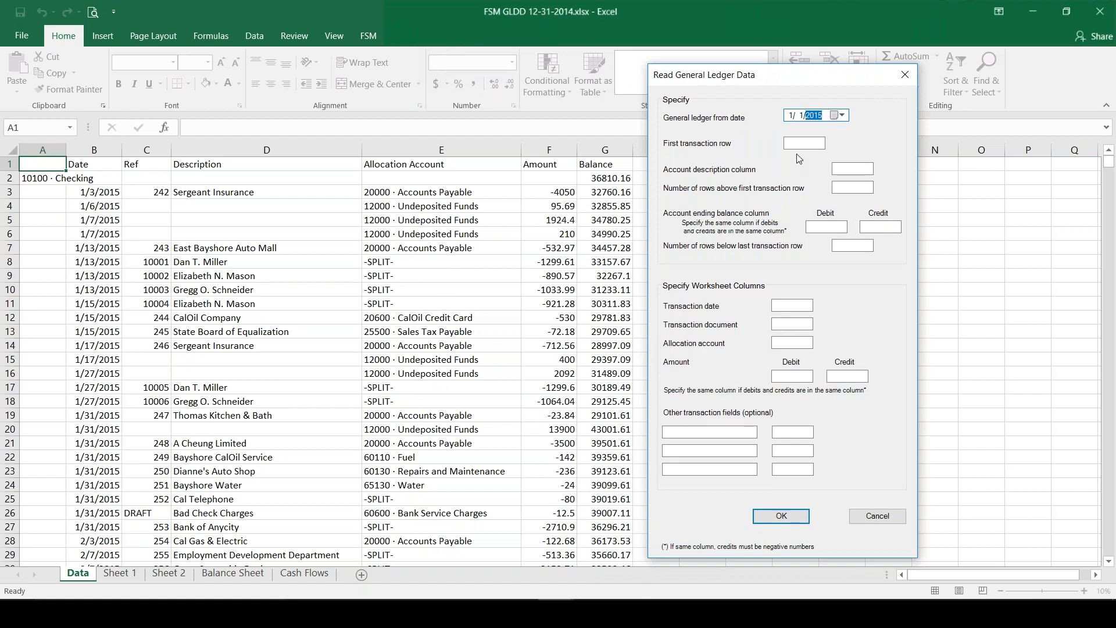
# Set first transaction row 3, account description column A and 1 row above the first transaction.
pyautogui.click(805, 143)
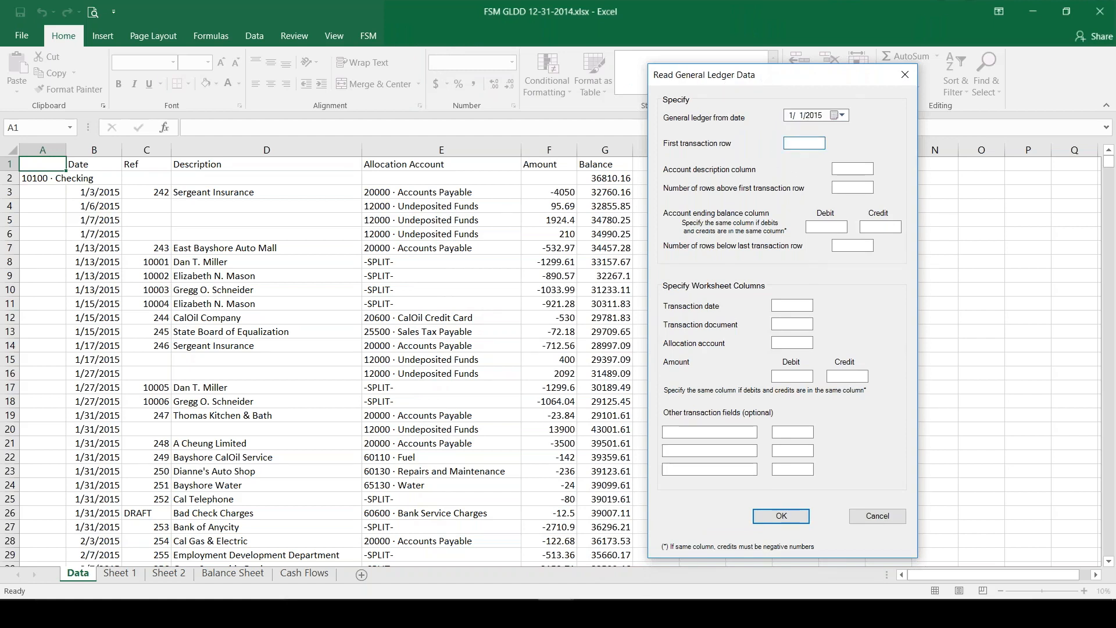
pyautogui.click(803, 143)
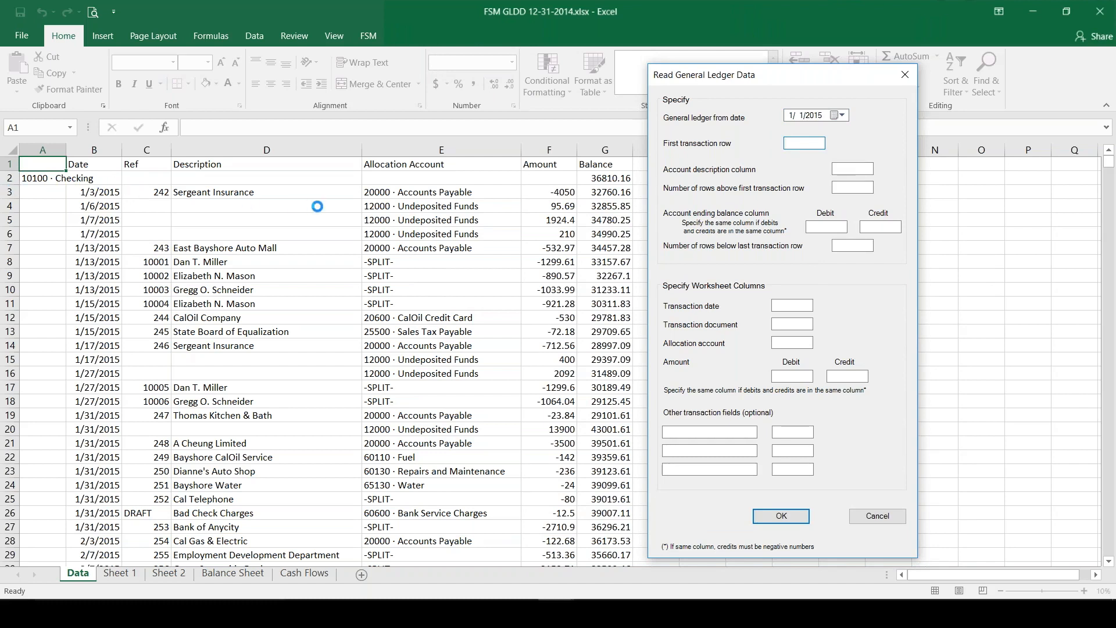
pyautogui.moveTo(402, 195)
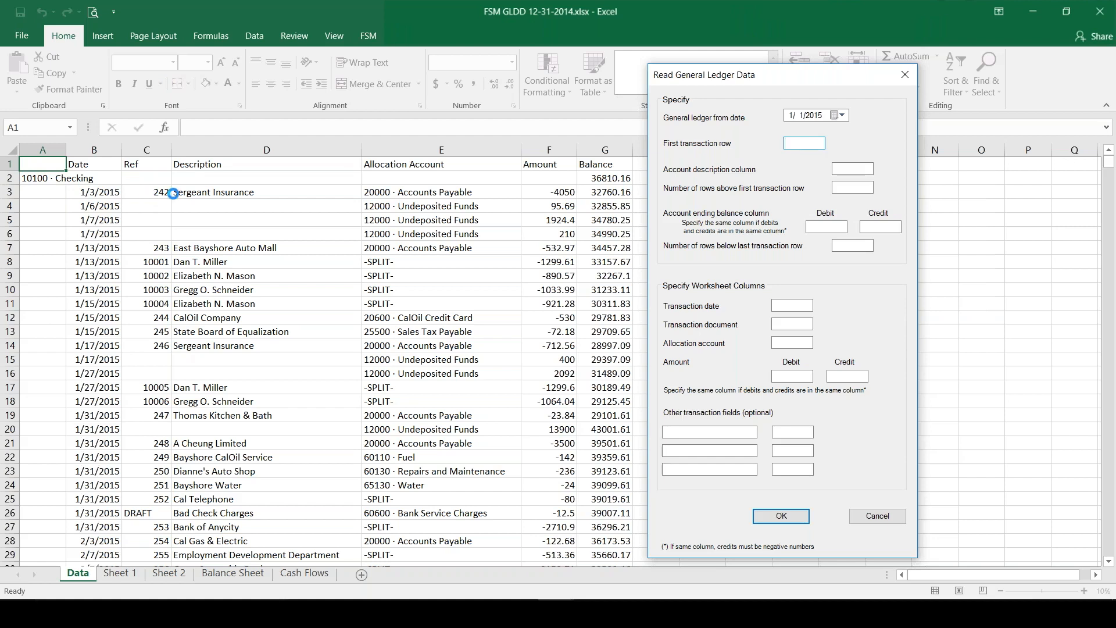
pyautogui.moveTo(744, 194)
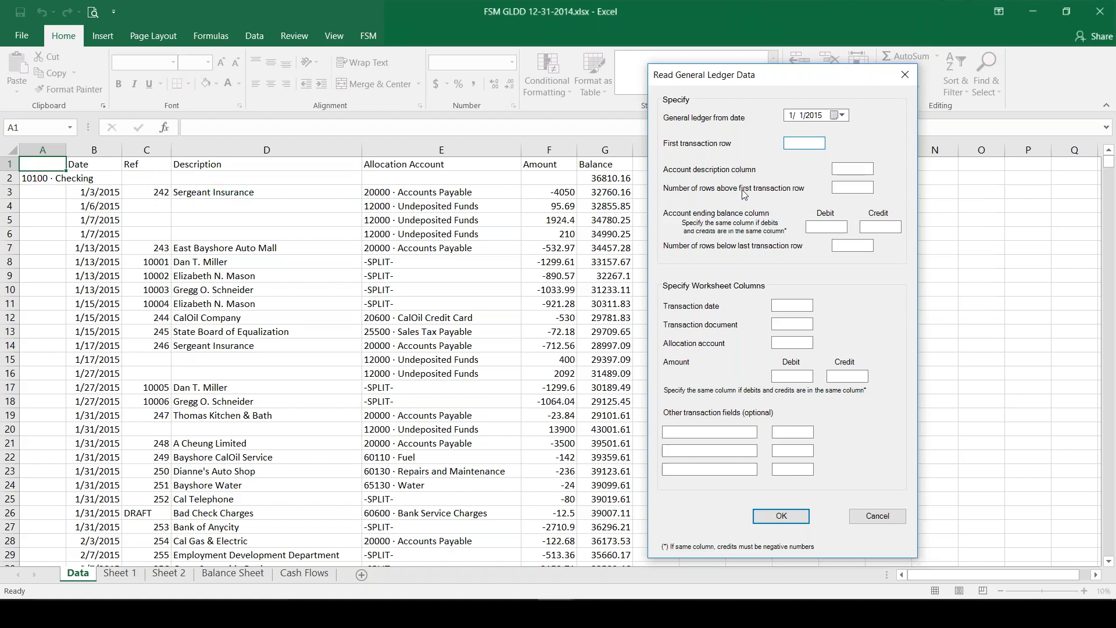
pyautogui.write('3')
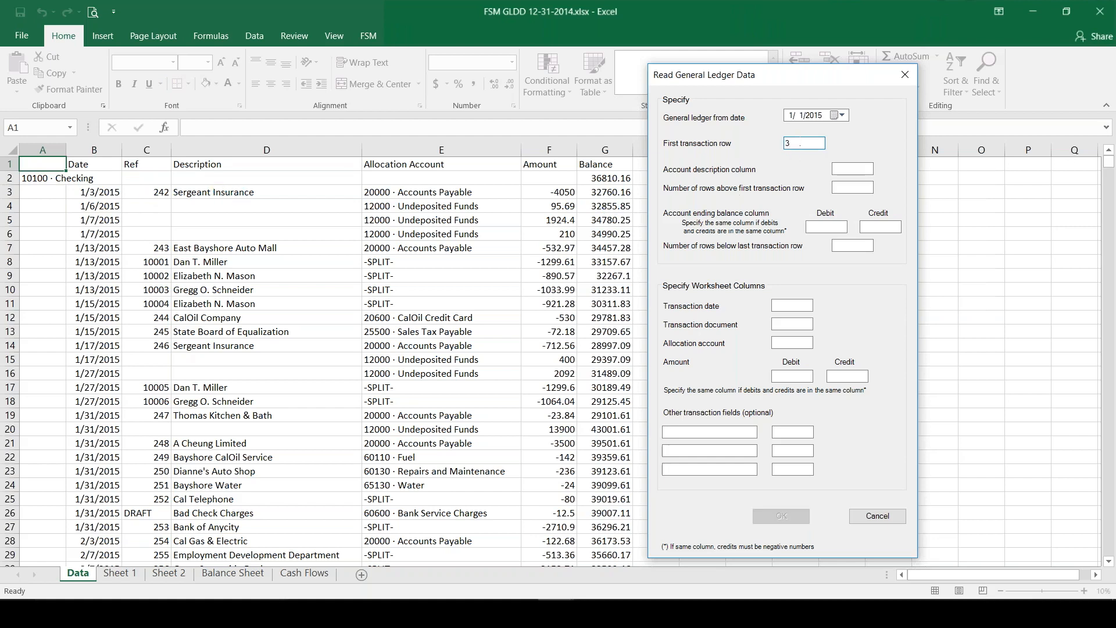
pyautogui.click(851, 168)
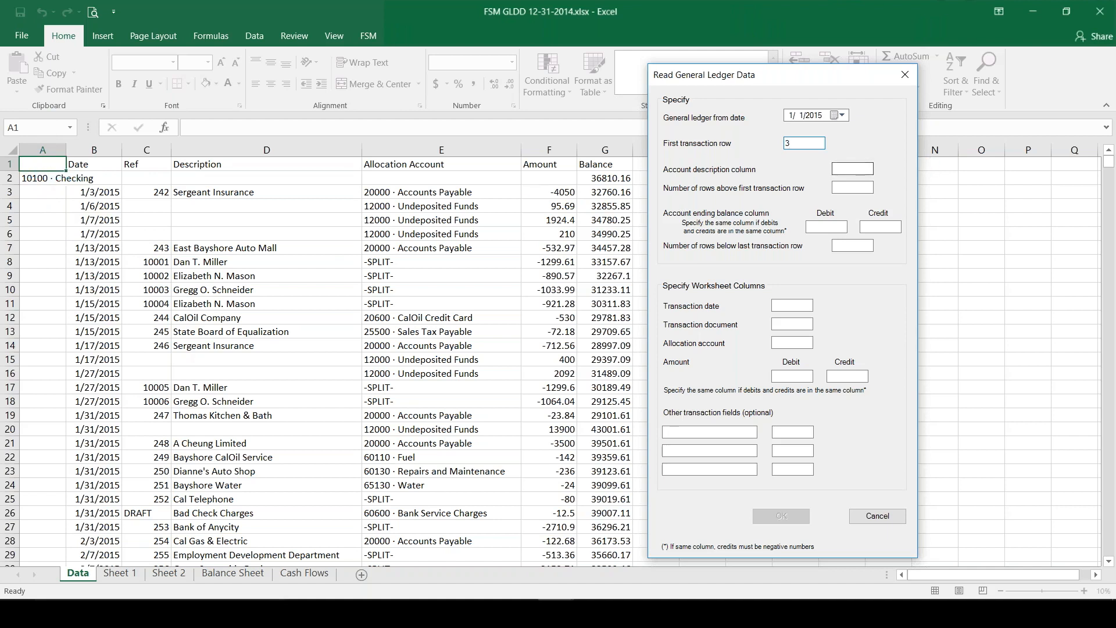
pyautogui.write('A')
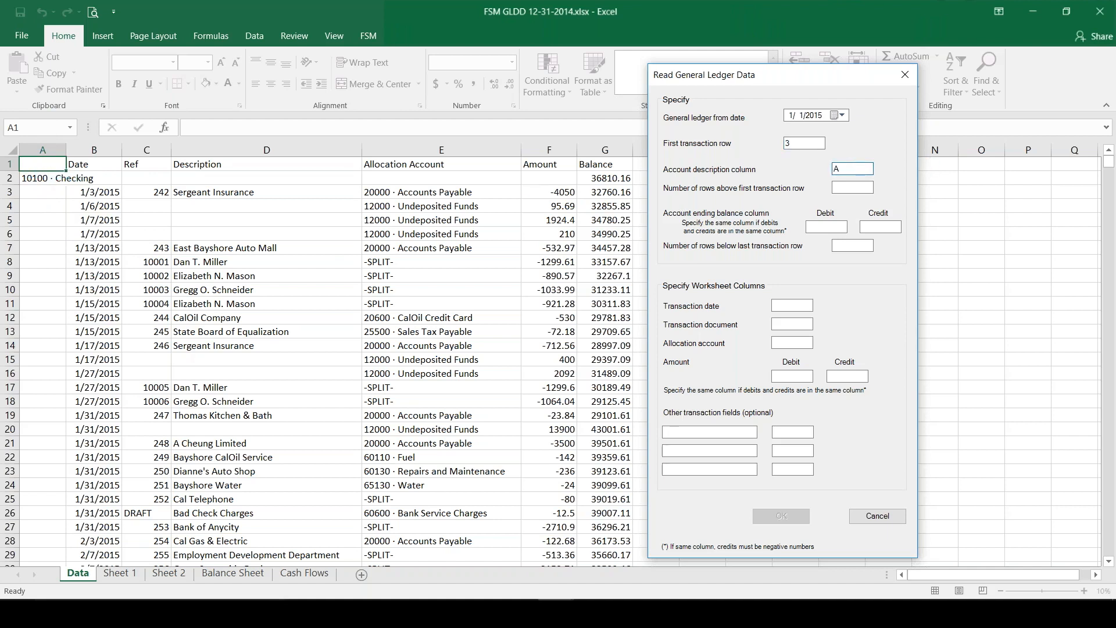
pyautogui.click(851, 187)
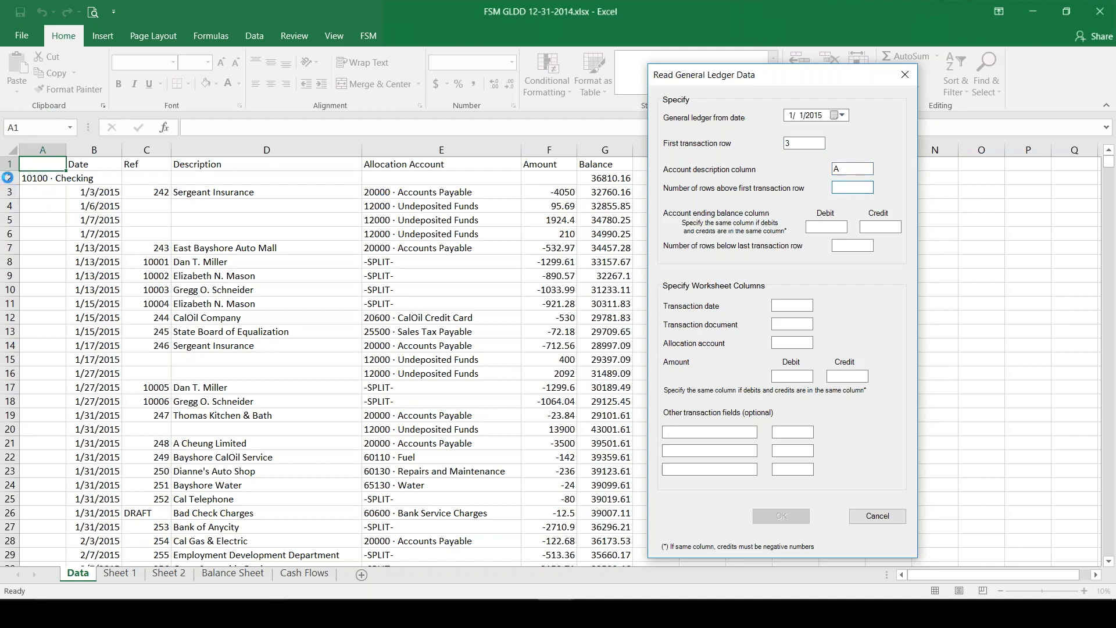
pyautogui.click(852, 187)
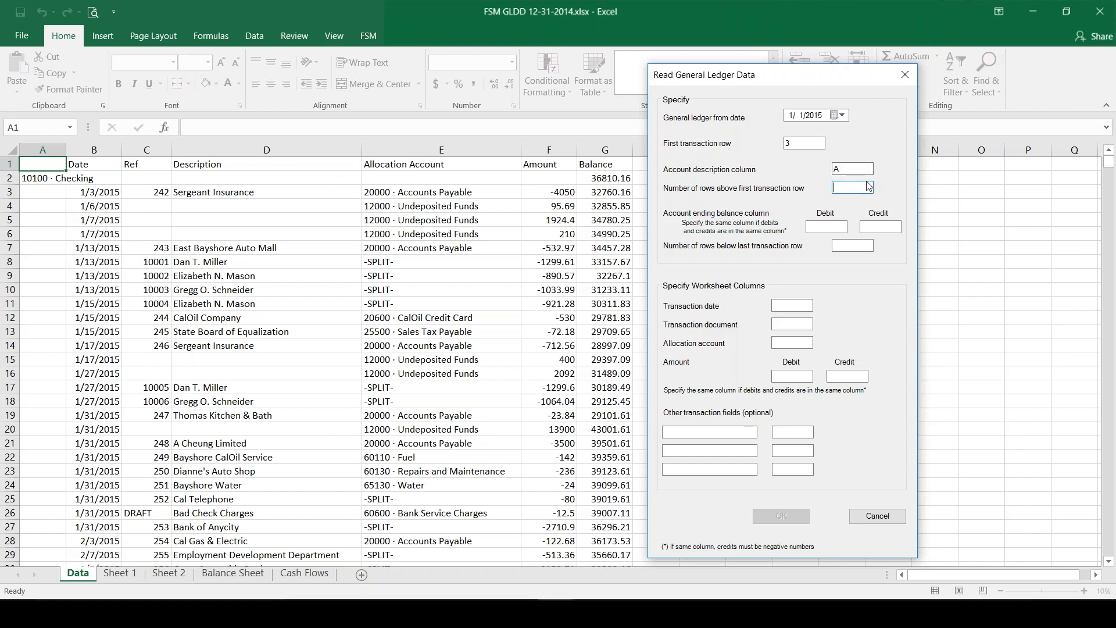
pyautogui.write('1')
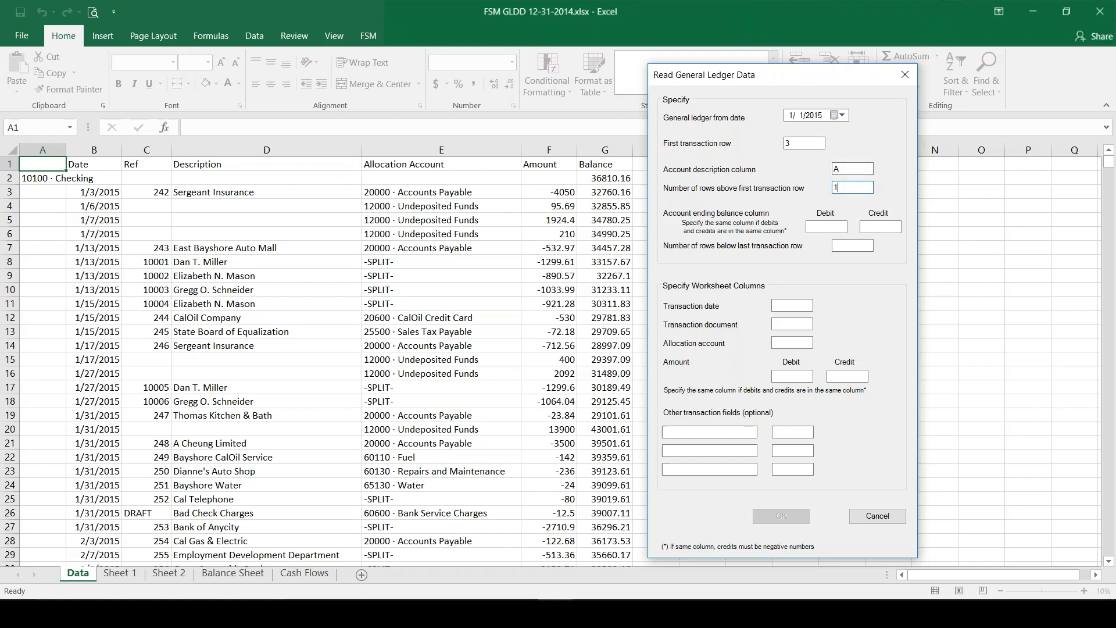
pyautogui.moveTo(814, 249)
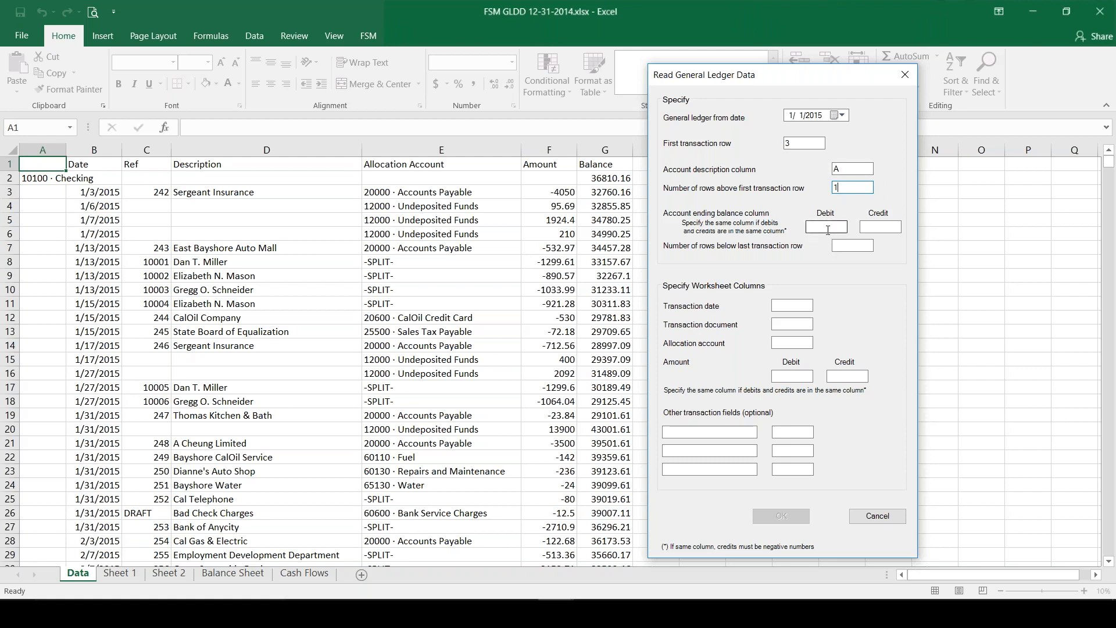
# Set ending balance debit and credit columns to G and 1 row below the last transaction.
pyautogui.click(825, 227)
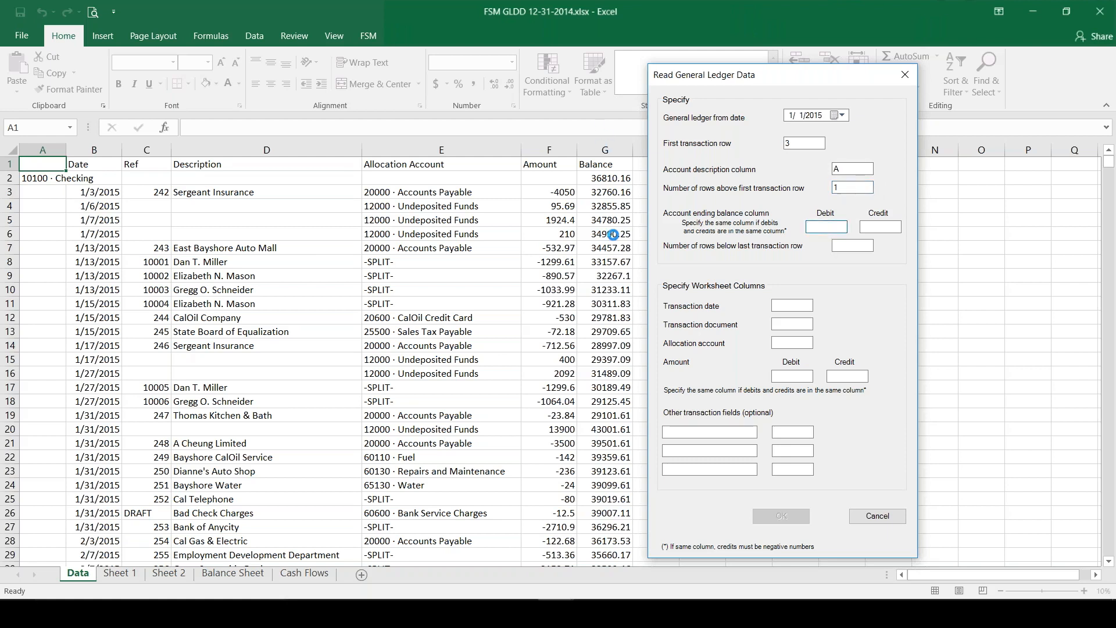
pyautogui.write('G')
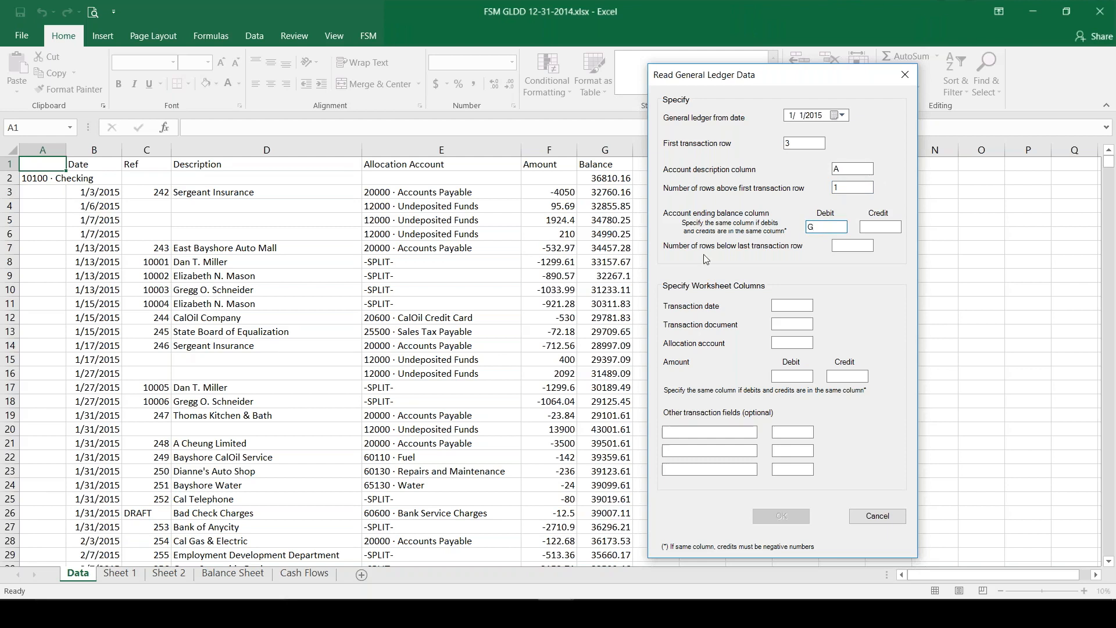
pyautogui.write('G')
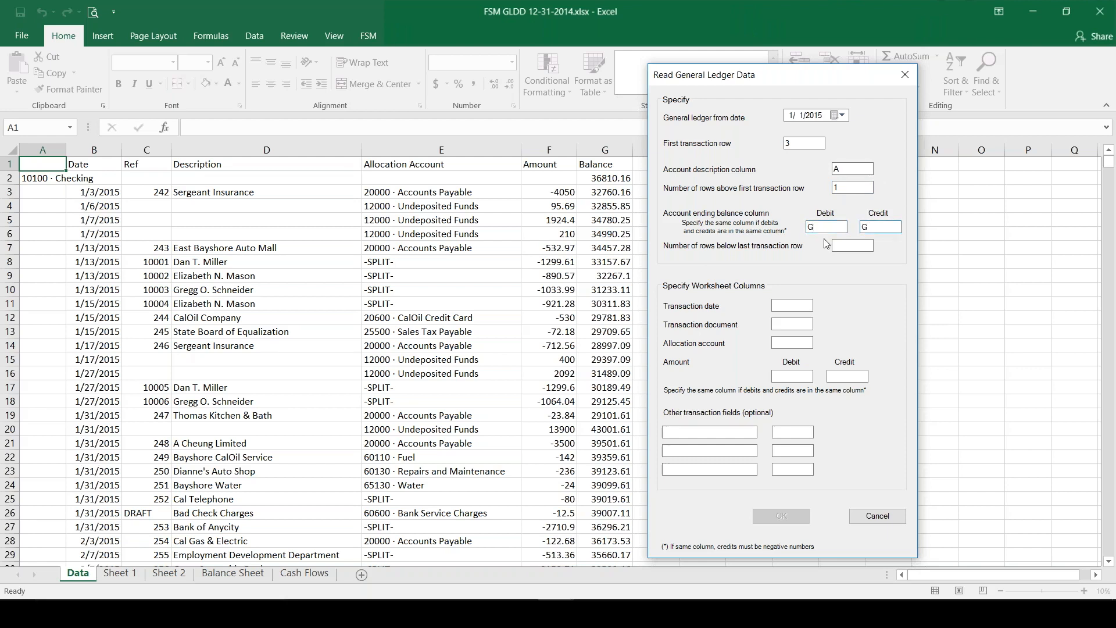
pyautogui.click(853, 245)
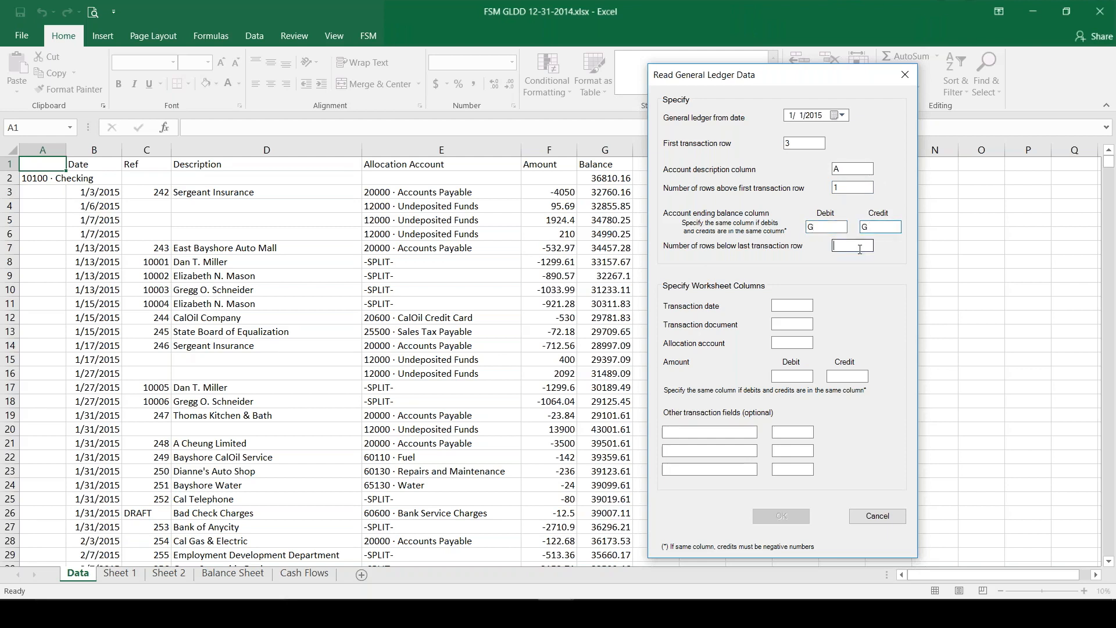
pyautogui.write('1')
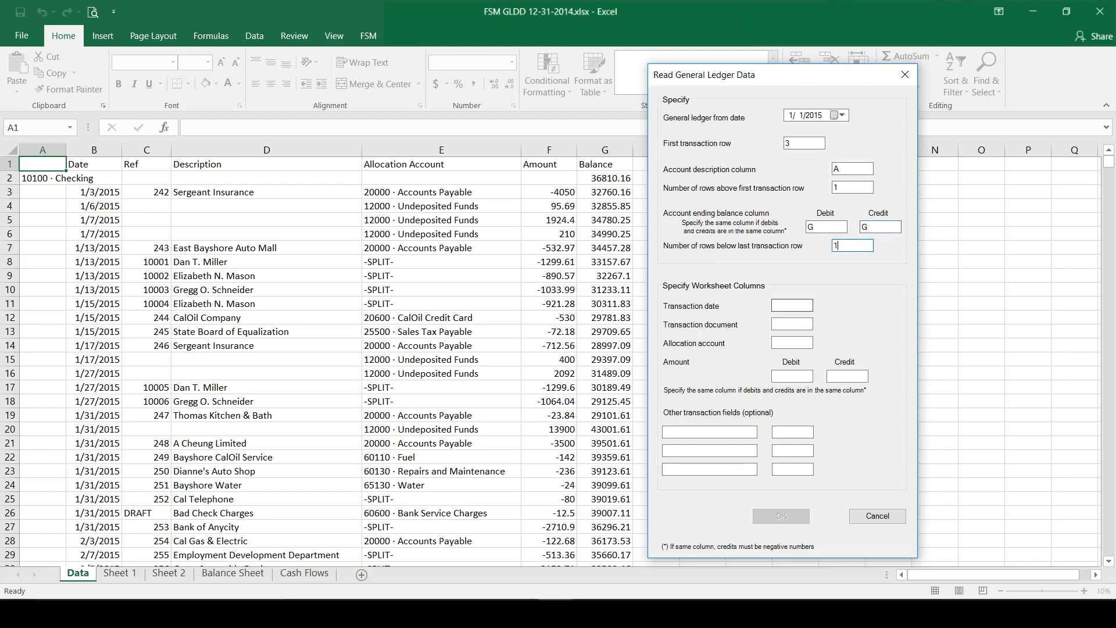
# Map transaction date to B, document to C, allocation account to E and debit/credit amounts to F.
pyautogui.click(792, 306)
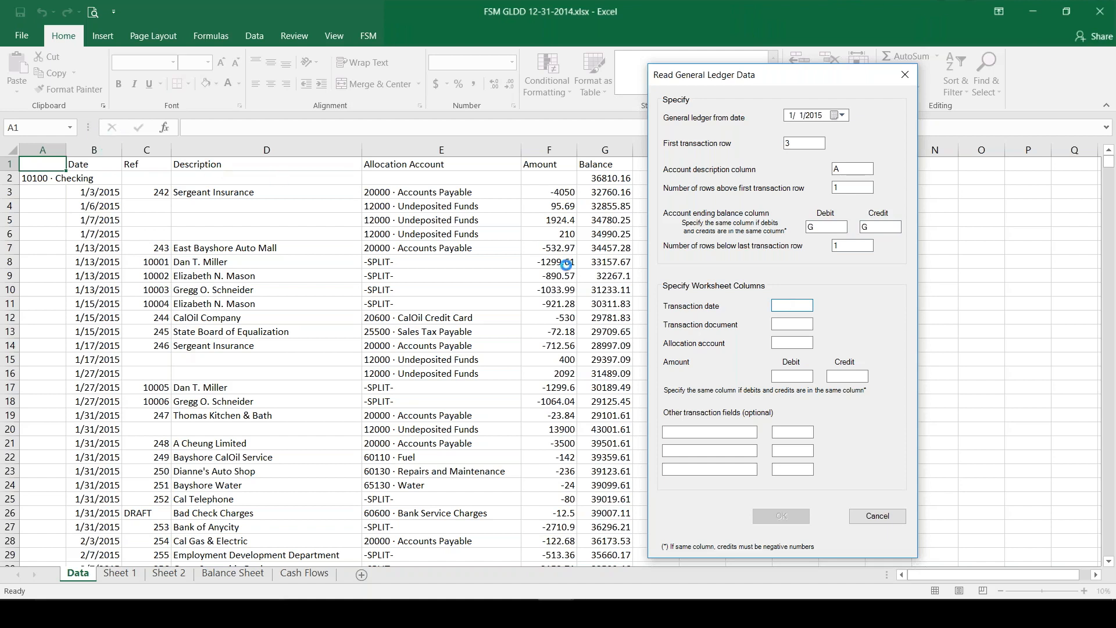
pyautogui.write('B')
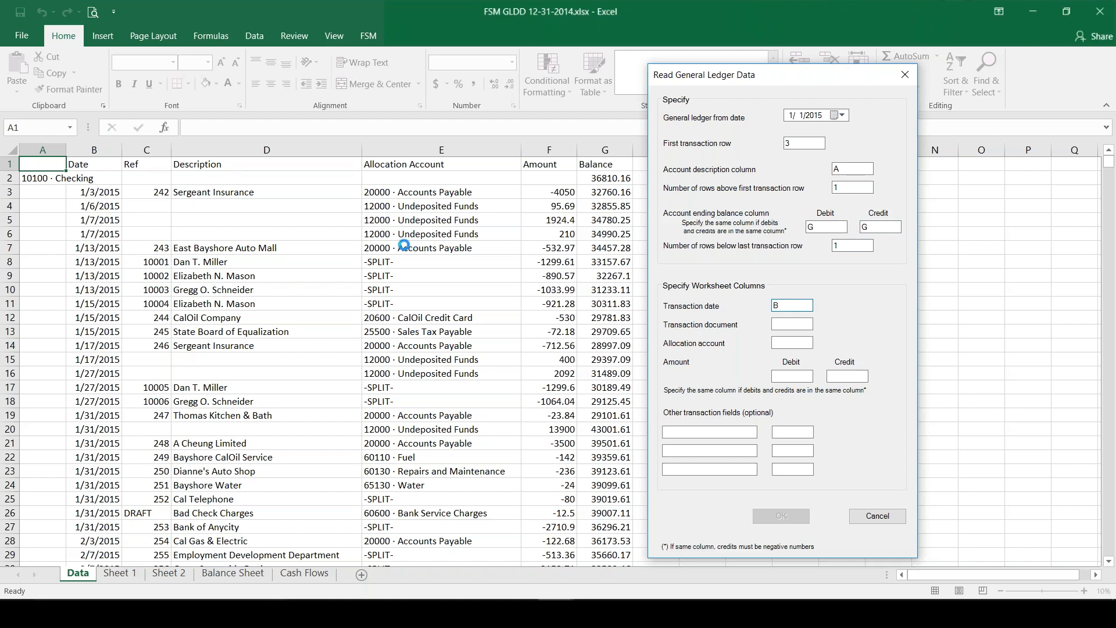
pyautogui.moveTo(158, 278)
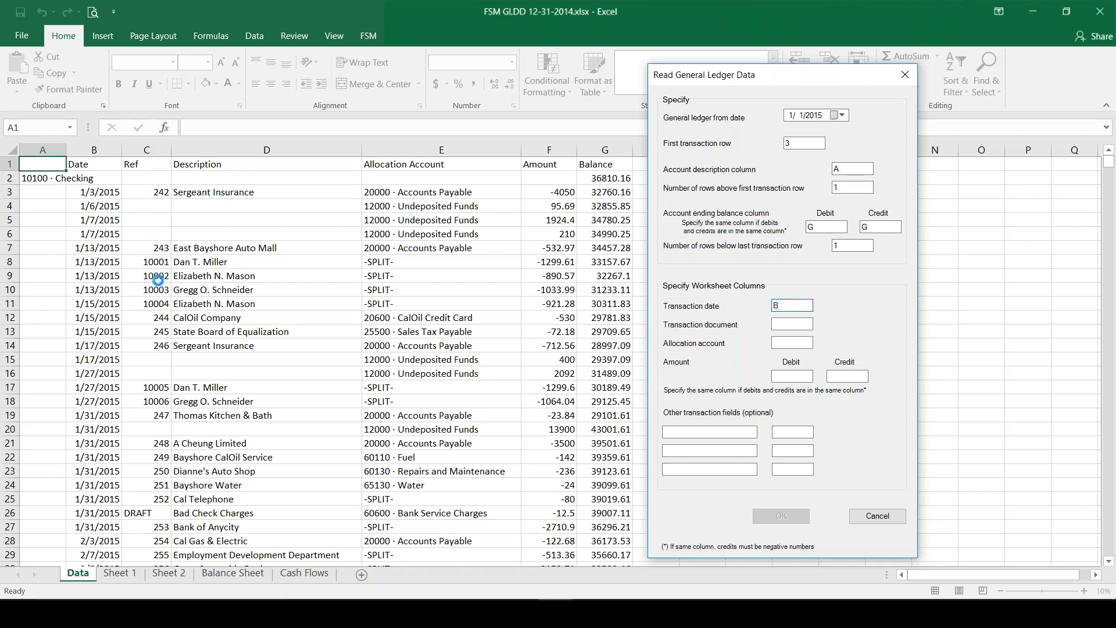
pyautogui.moveTo(804, 365)
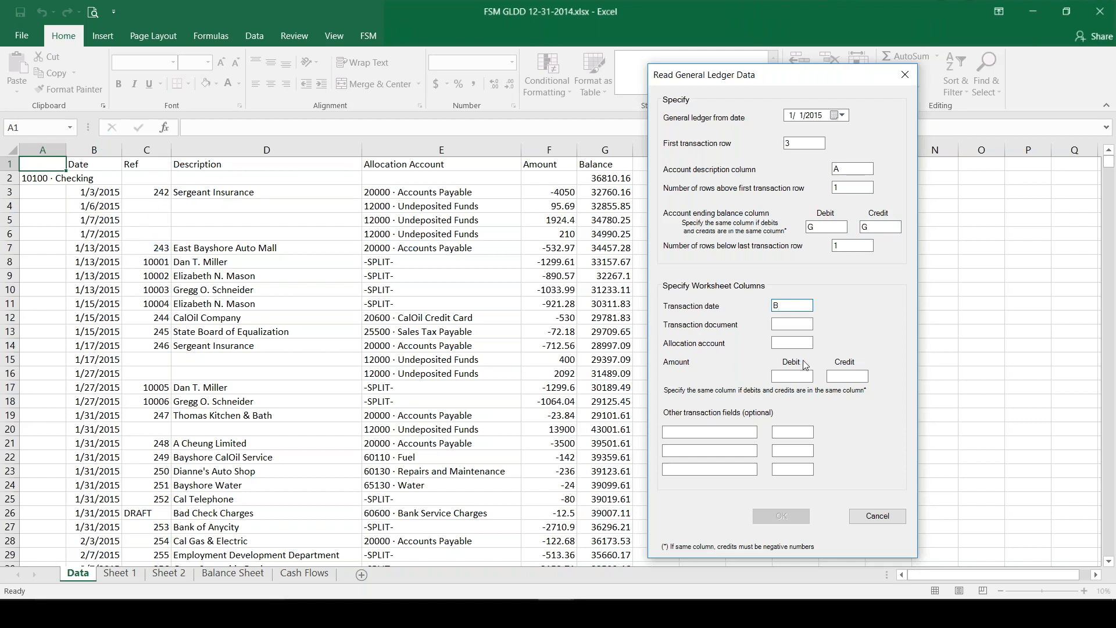
pyautogui.click(791, 325)
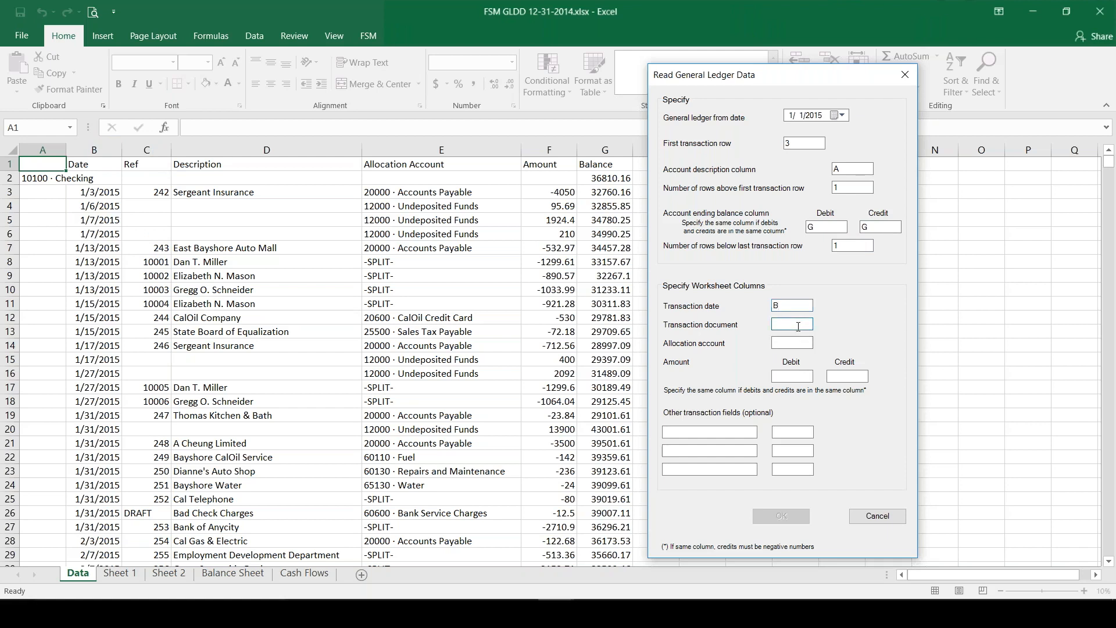
pyautogui.write('C')
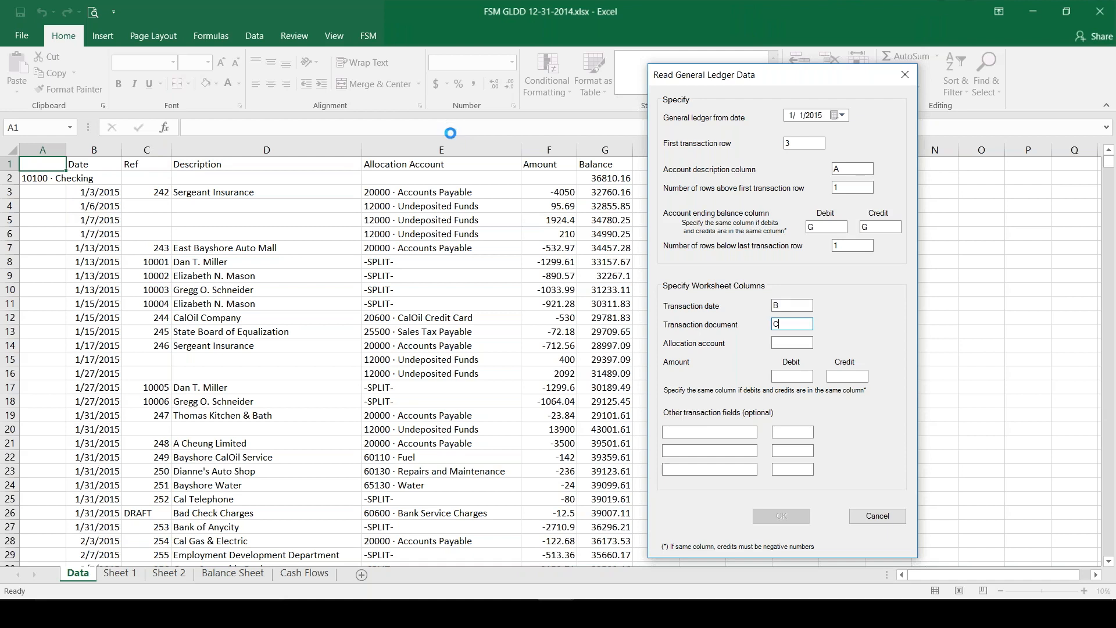
pyautogui.click(791, 342)
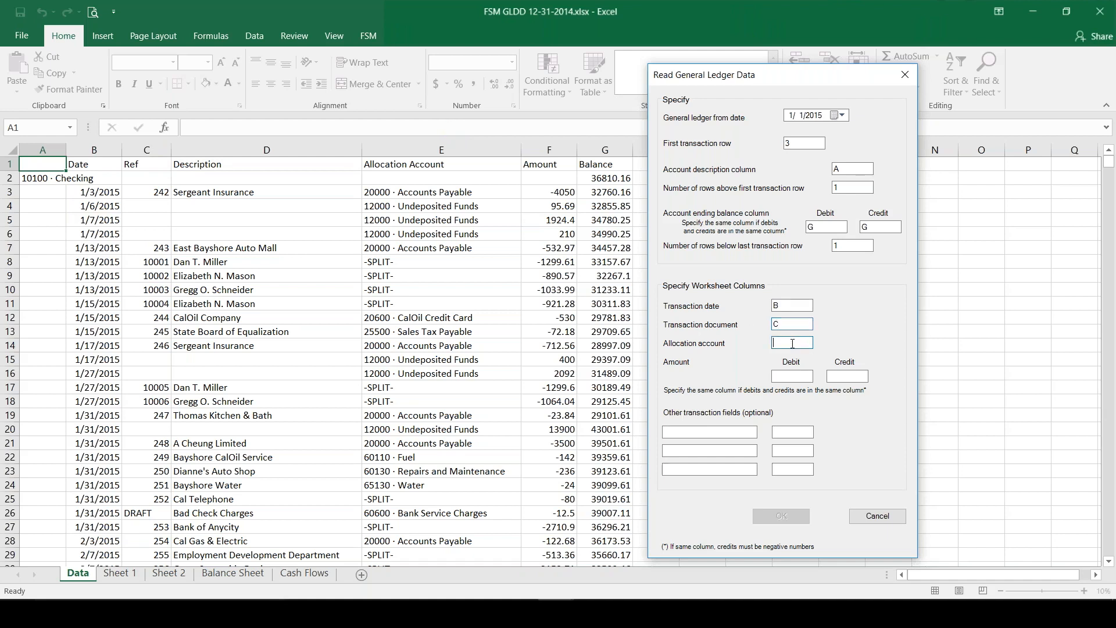
pyautogui.write('E')
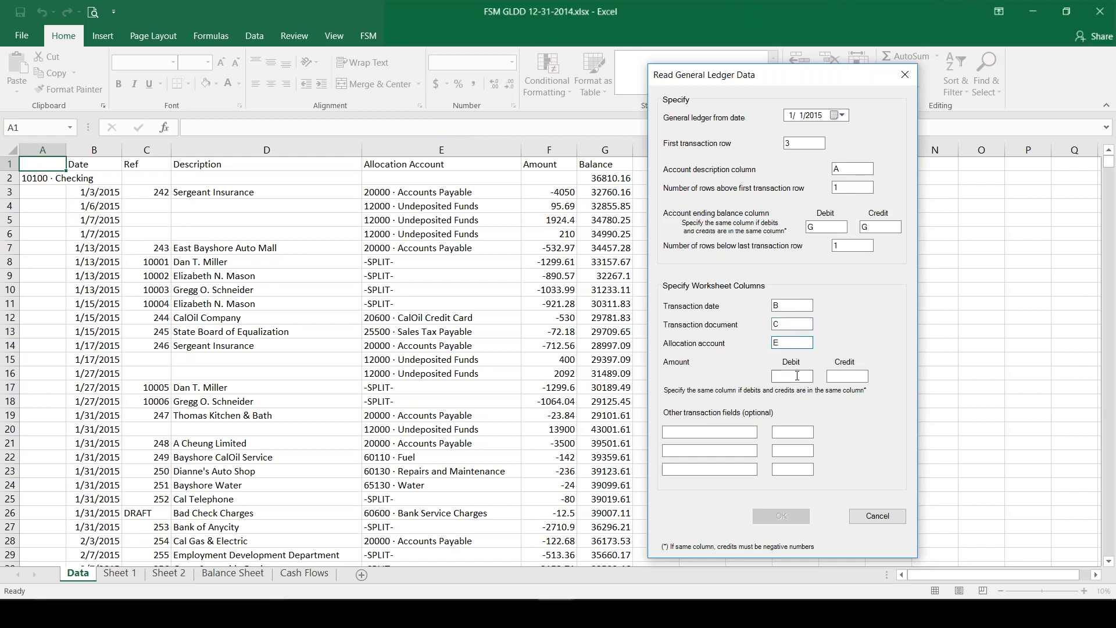
pyautogui.click(792, 376)
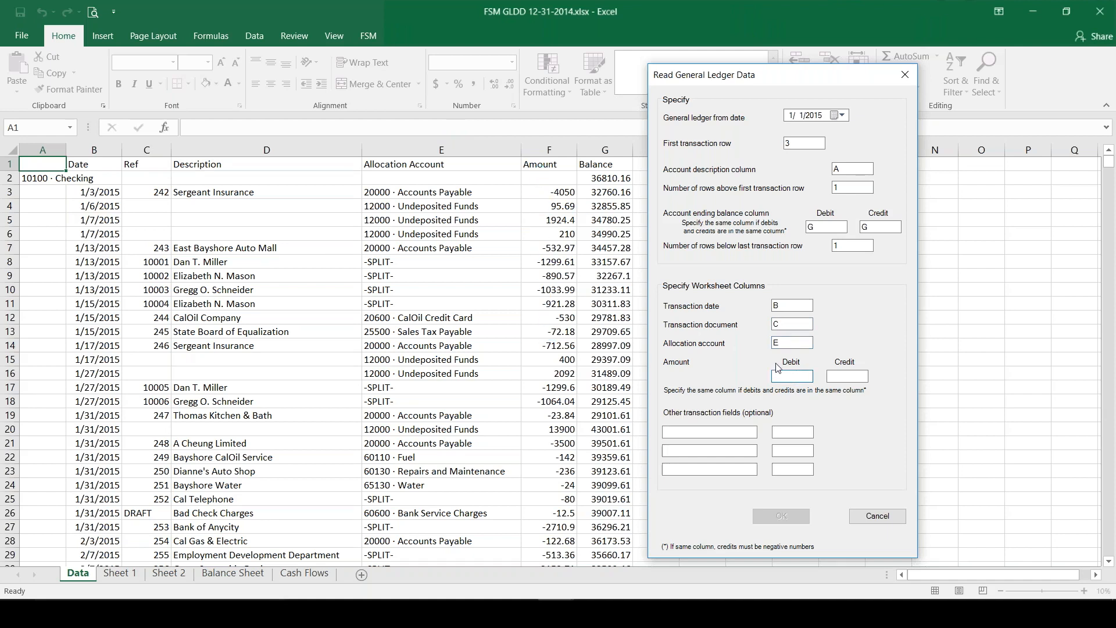
pyautogui.write('F')
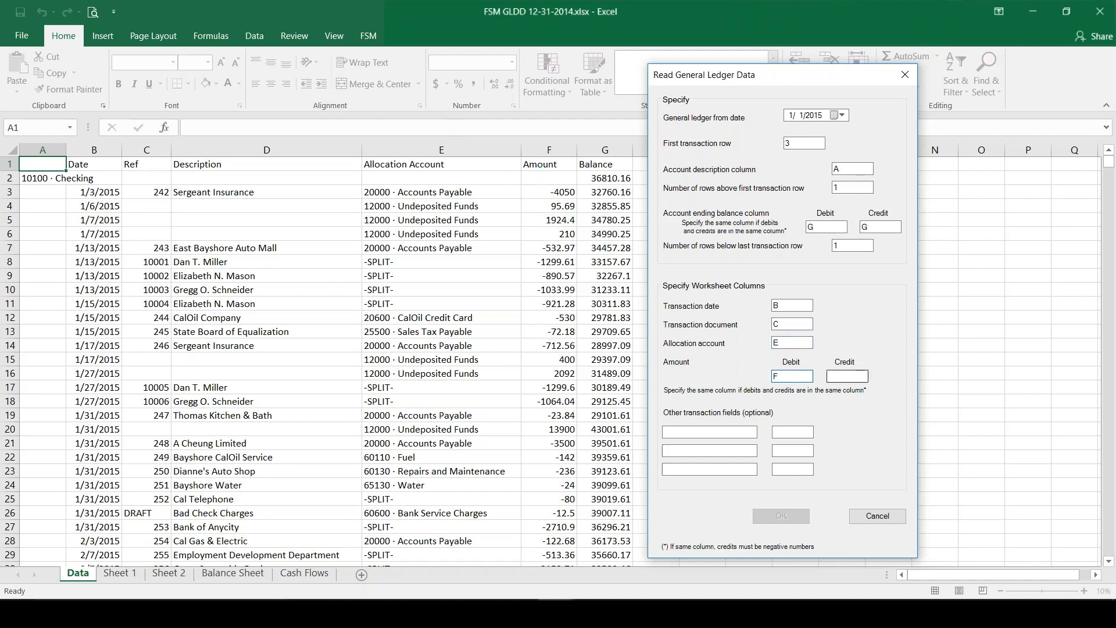
pyautogui.write('F')
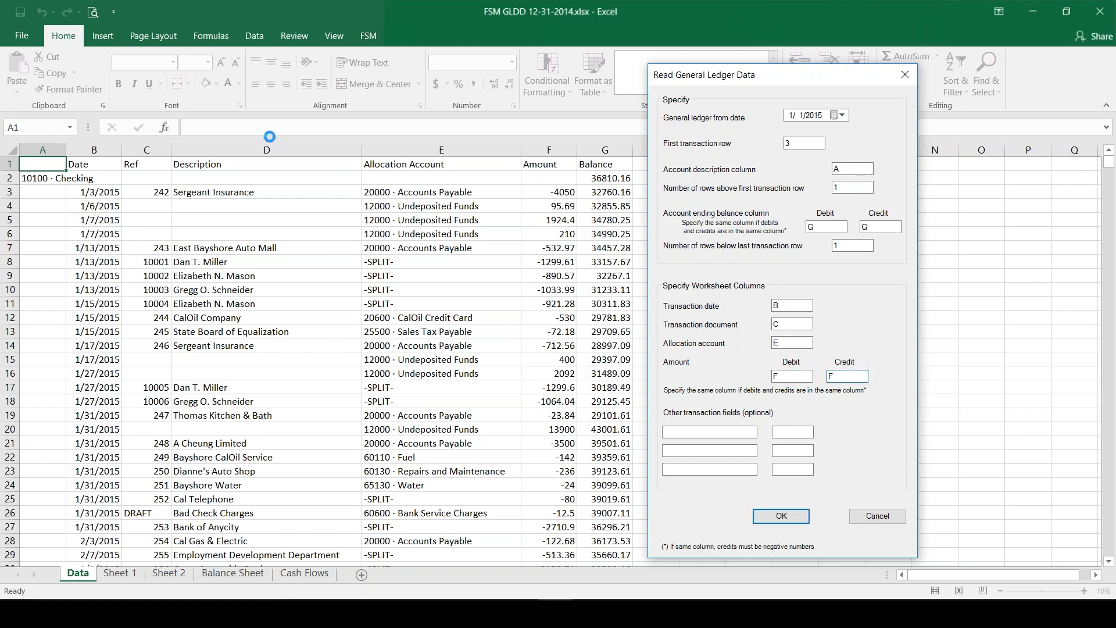
pyautogui.moveTo(708, 449)
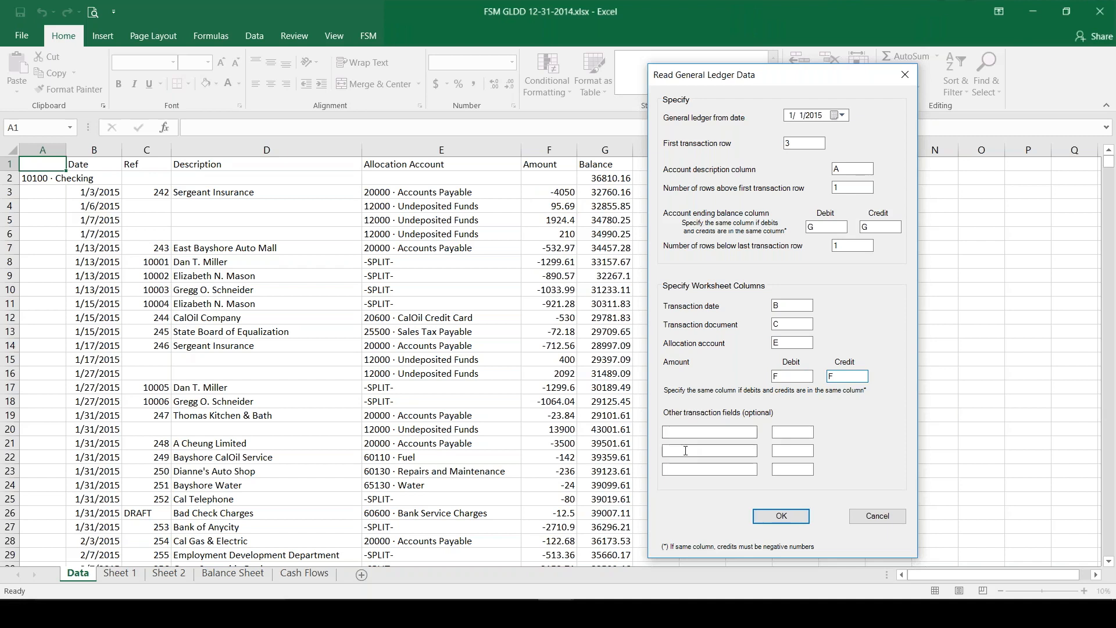
# Add Description mapped to column D under other fields and confirm to import the ledger.
pyautogui.write('Description')
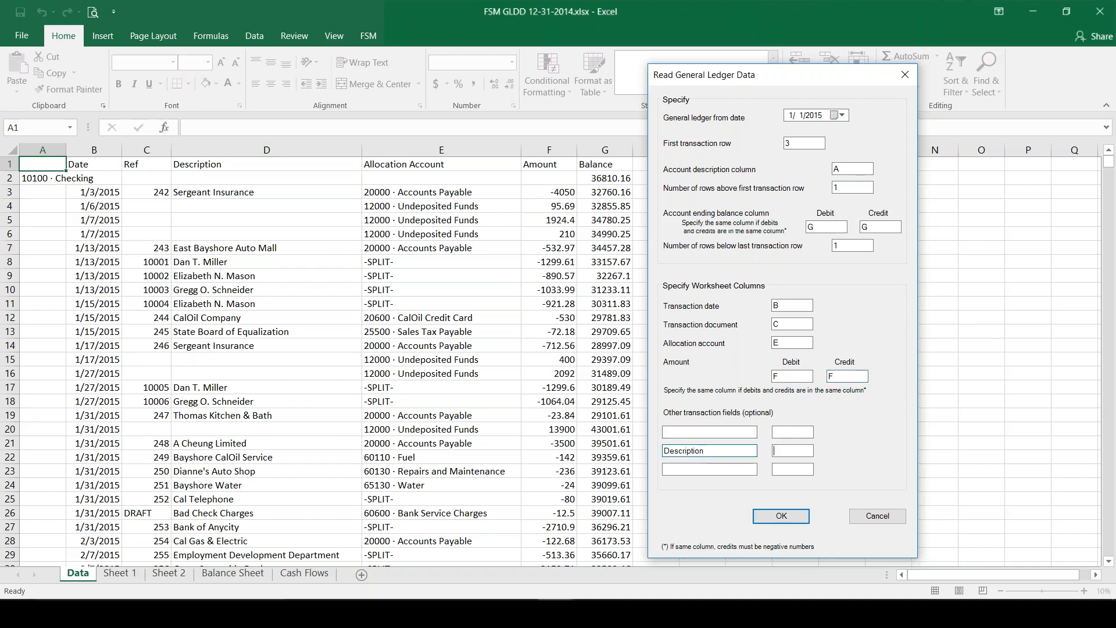
pyautogui.write('D')
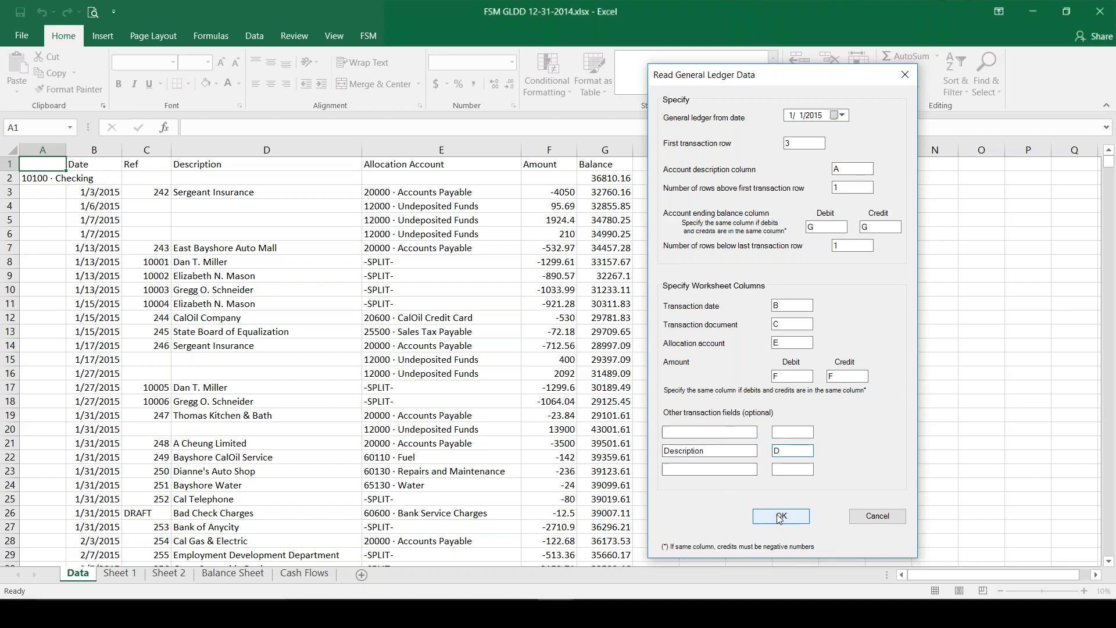
pyautogui.click(782, 516)
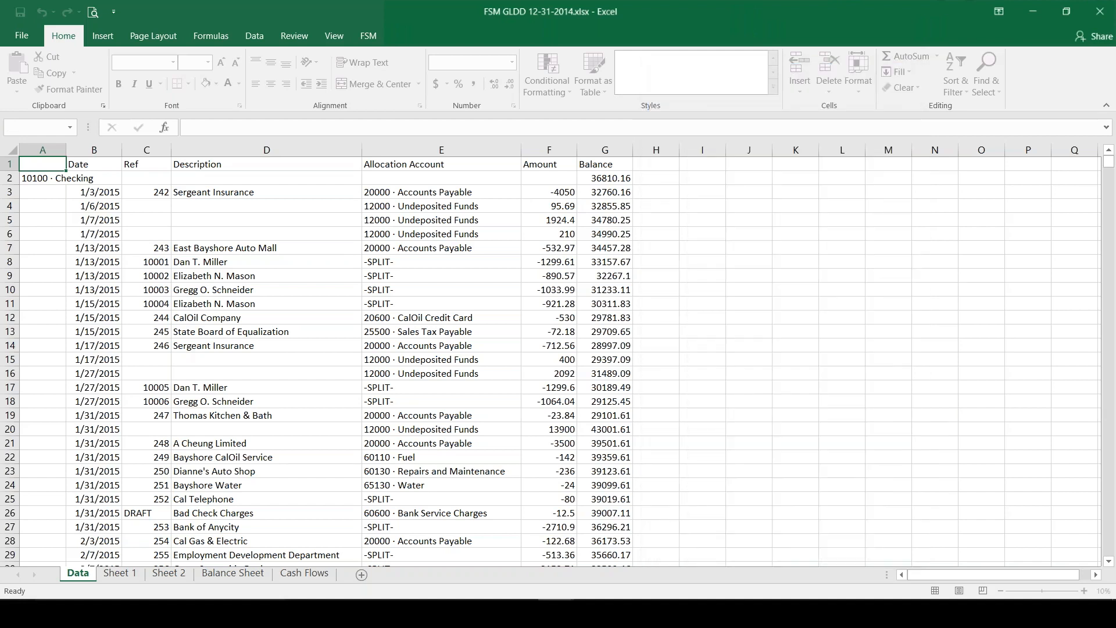
pyautogui.click(289, 445)
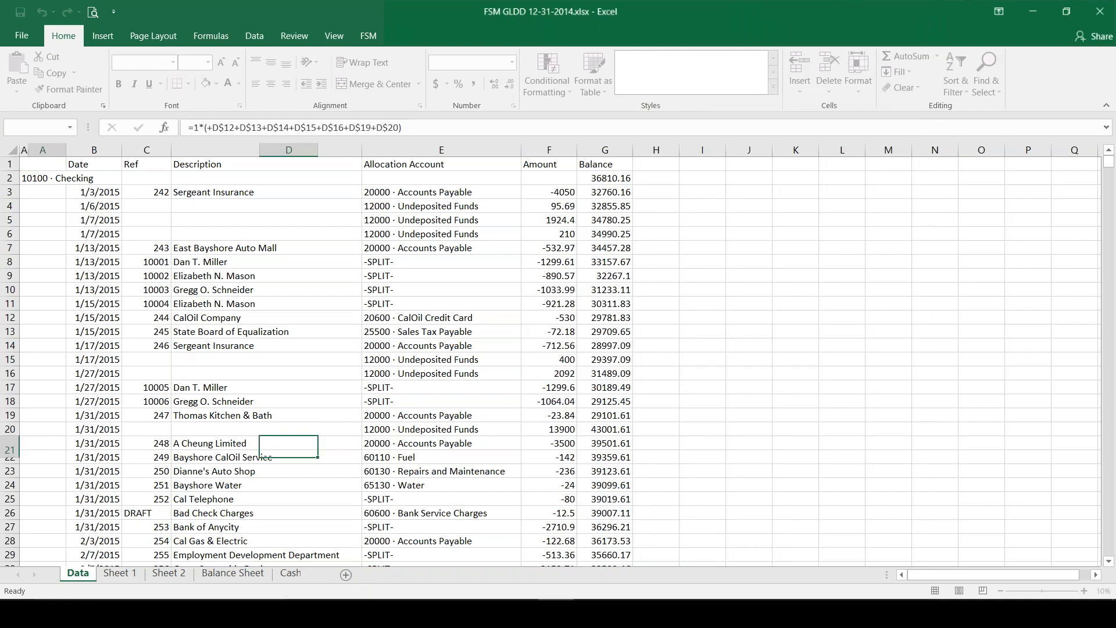